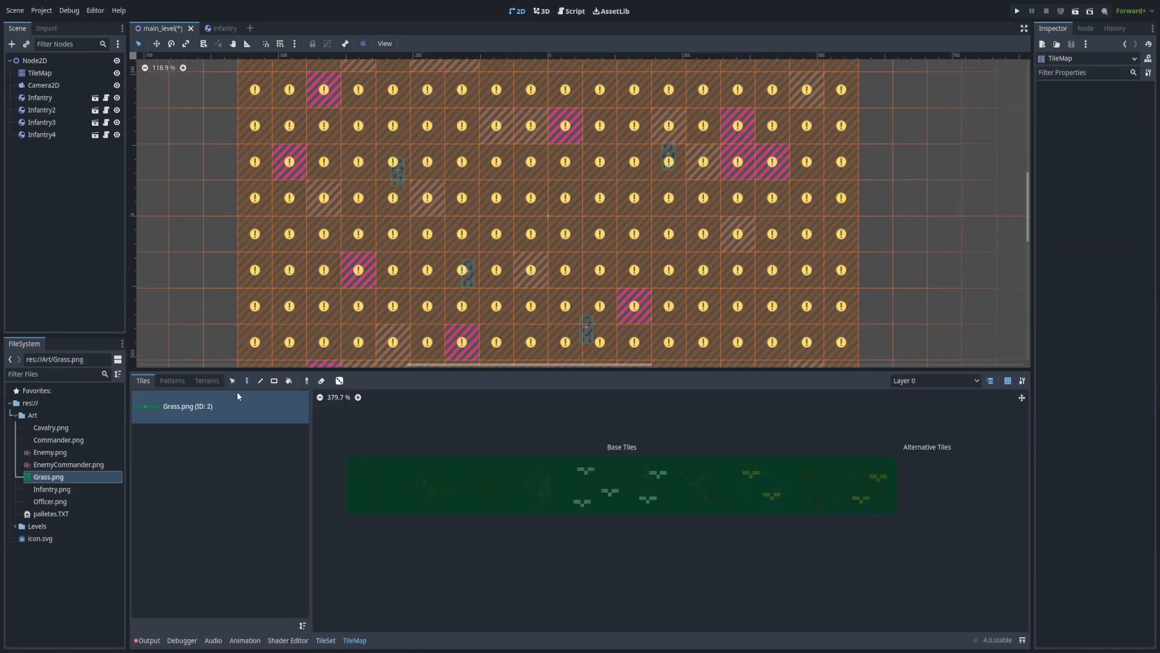
# - Select the Grass.png tile source and paint grass across the level beneath the infantry units
pyautogui.click(40, 73)
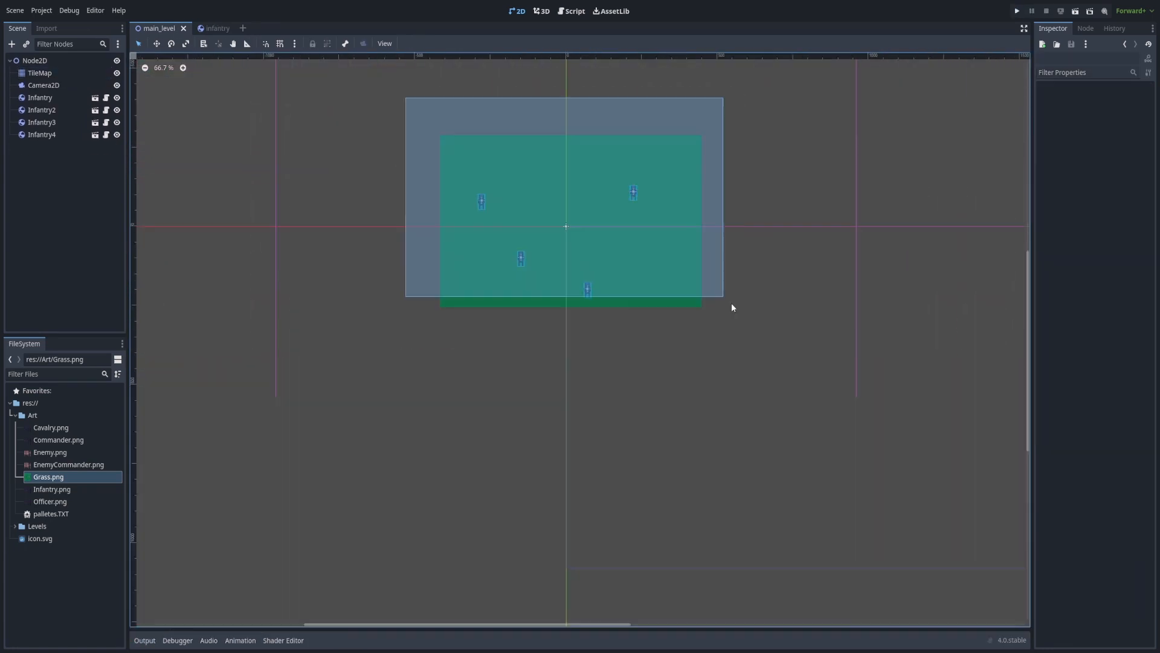
# - Paint scattered tuft tiles onto the grass, then open UnitScript.gd from an Infantry node
pyautogui.click(39, 72)
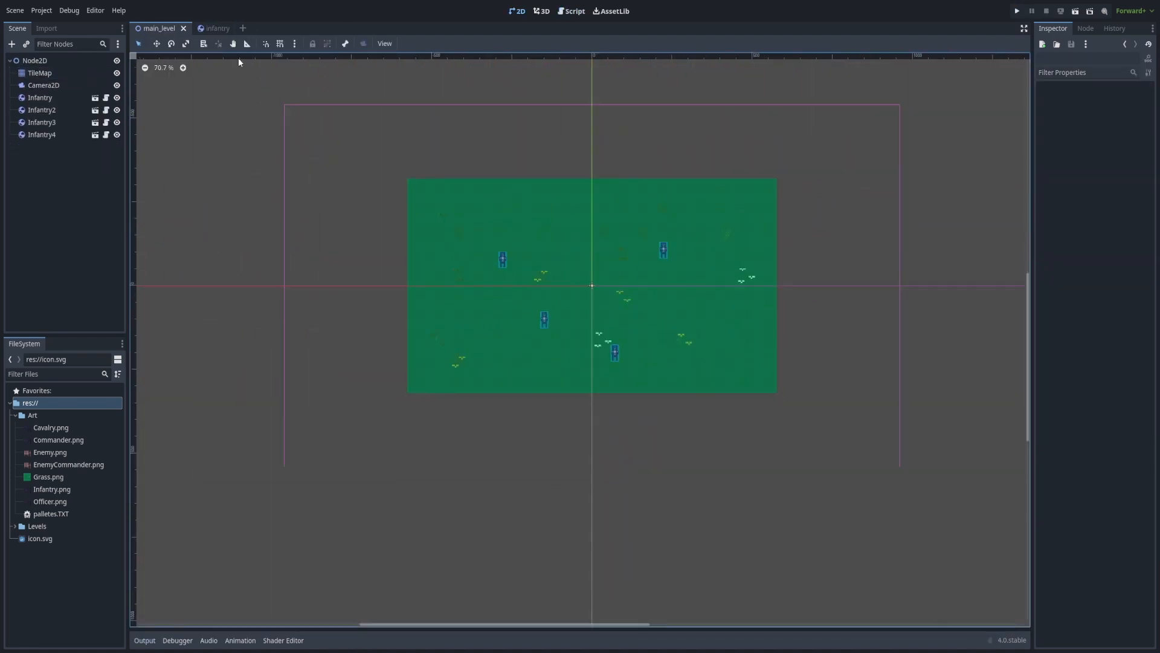
pyautogui.click(570, 11)
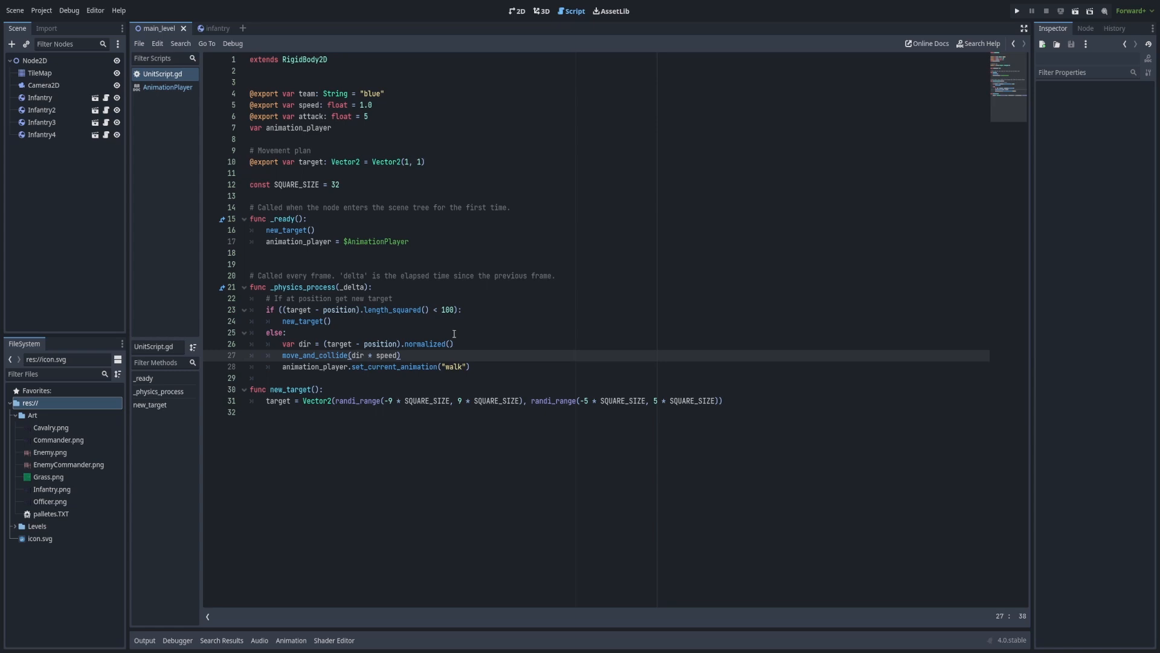
# - Create enemy.tscn from the infantry scene with Enemy.png sprite split into 5 Hframes
pyautogui.click(215, 27)
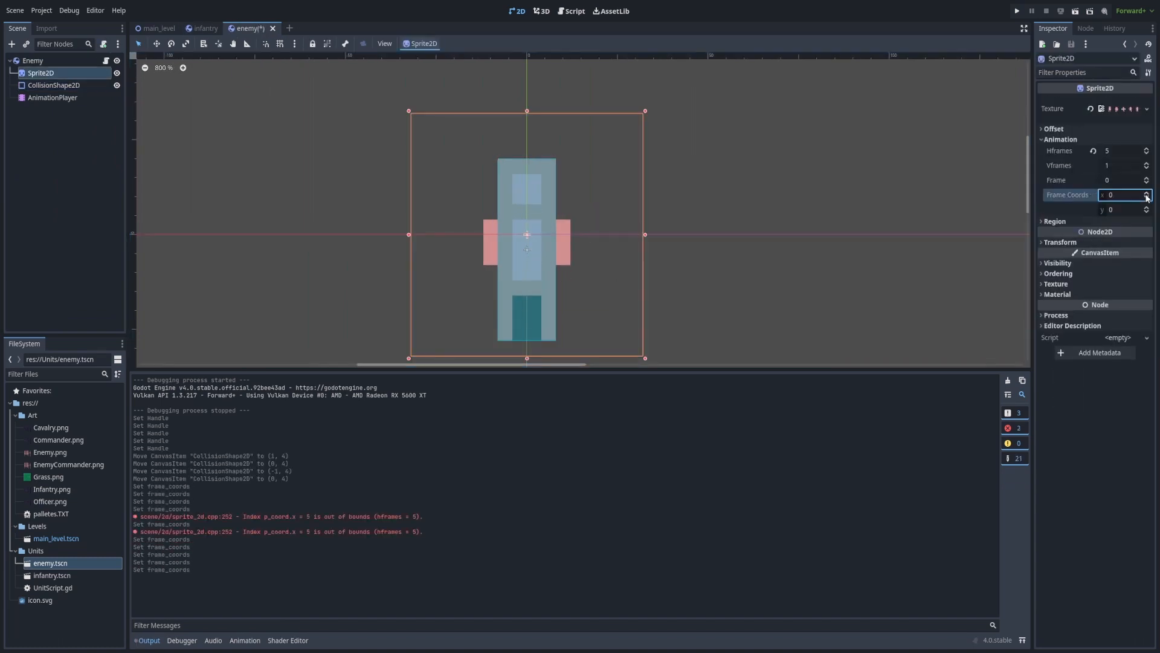
# - Instance two enemy units in main_level and test-run the level, then stop it
pyautogui.click(157, 28)
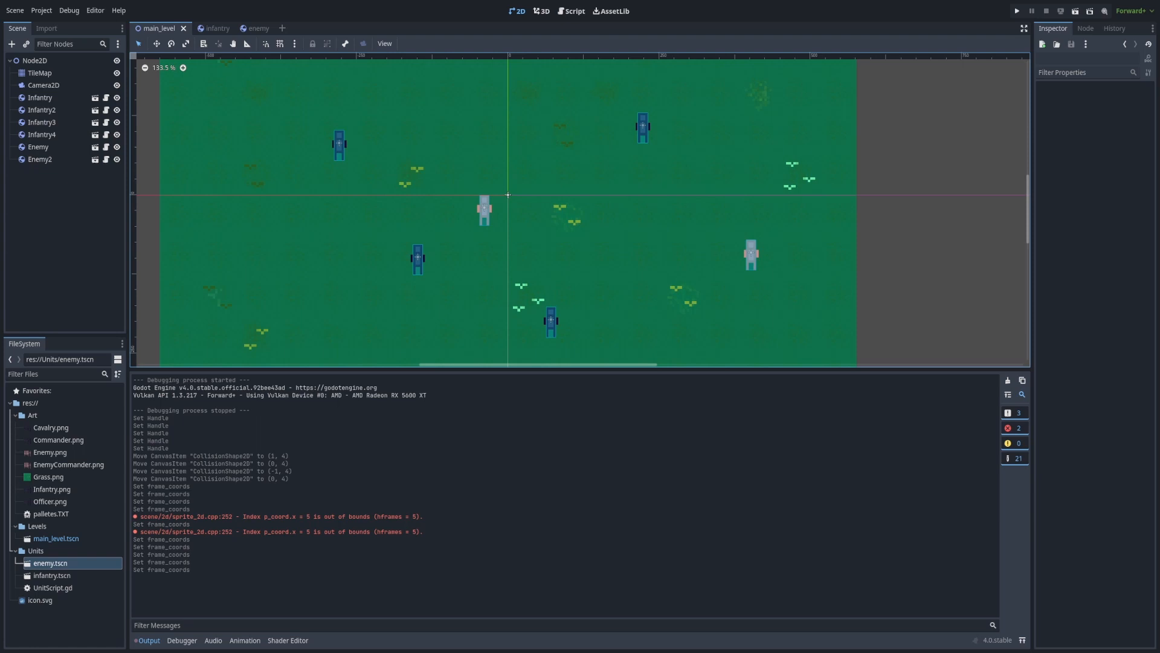
pyautogui.click(1017, 11)
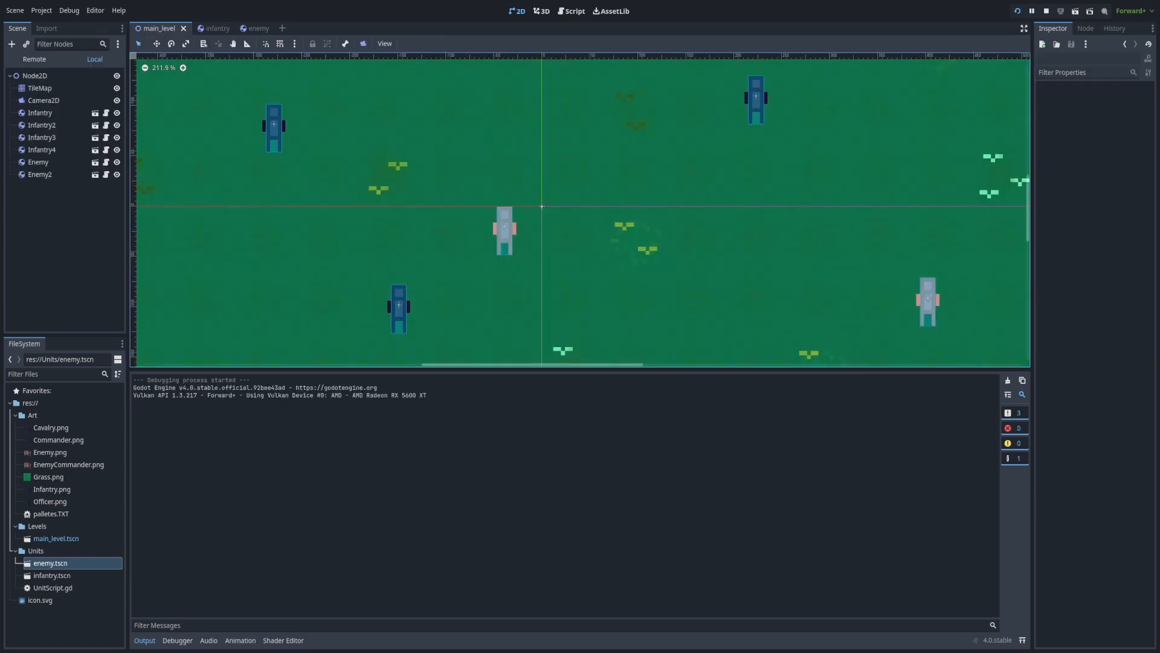
pyautogui.click(569, 11)
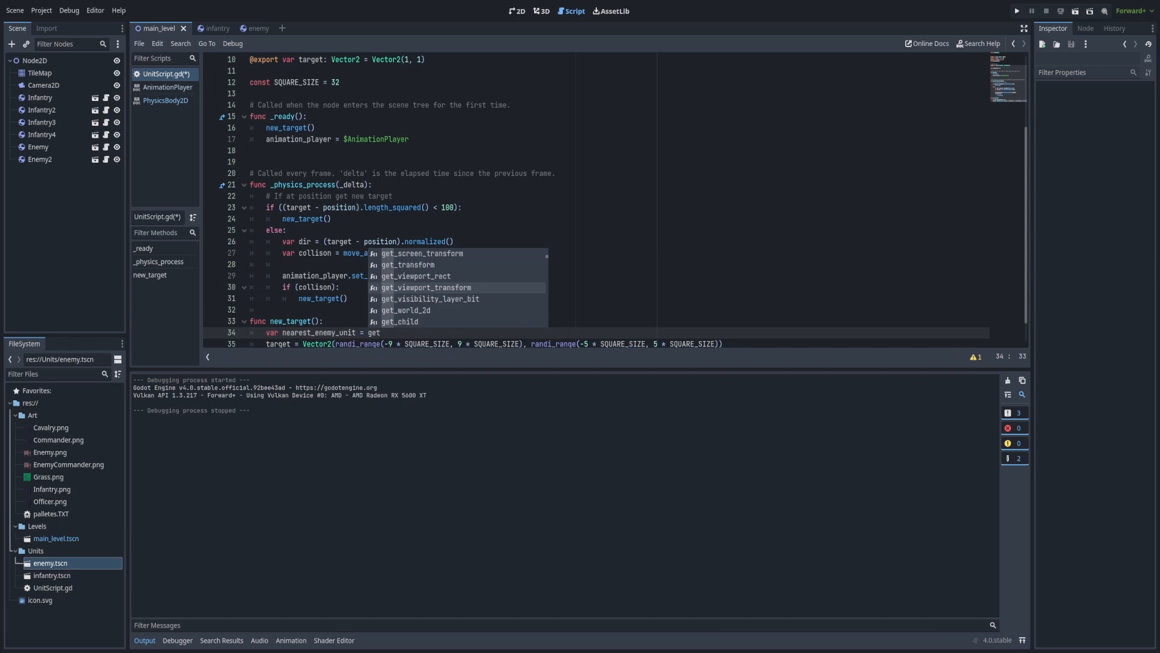
# - Gather opposing units with get_tree().get_nodes_in_group() and loop to find the nearest enemy
pyautogui.write('_nodes_in_group(')
pyautogui.write('var tree = get_tree()')
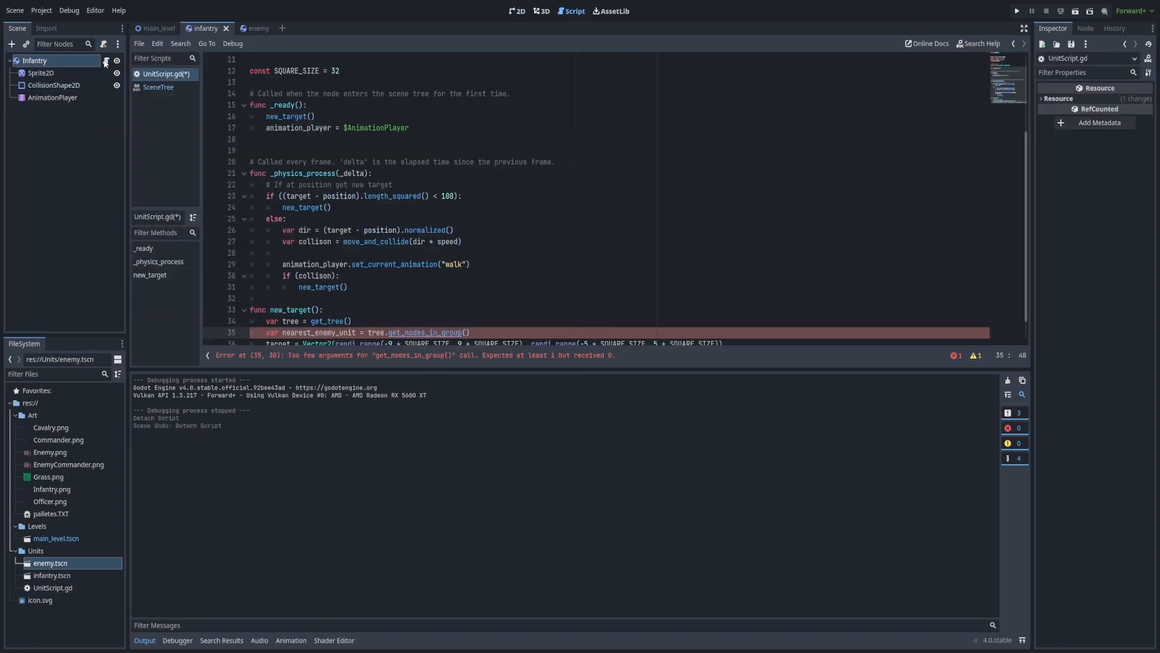
pyautogui.click(246, 28)
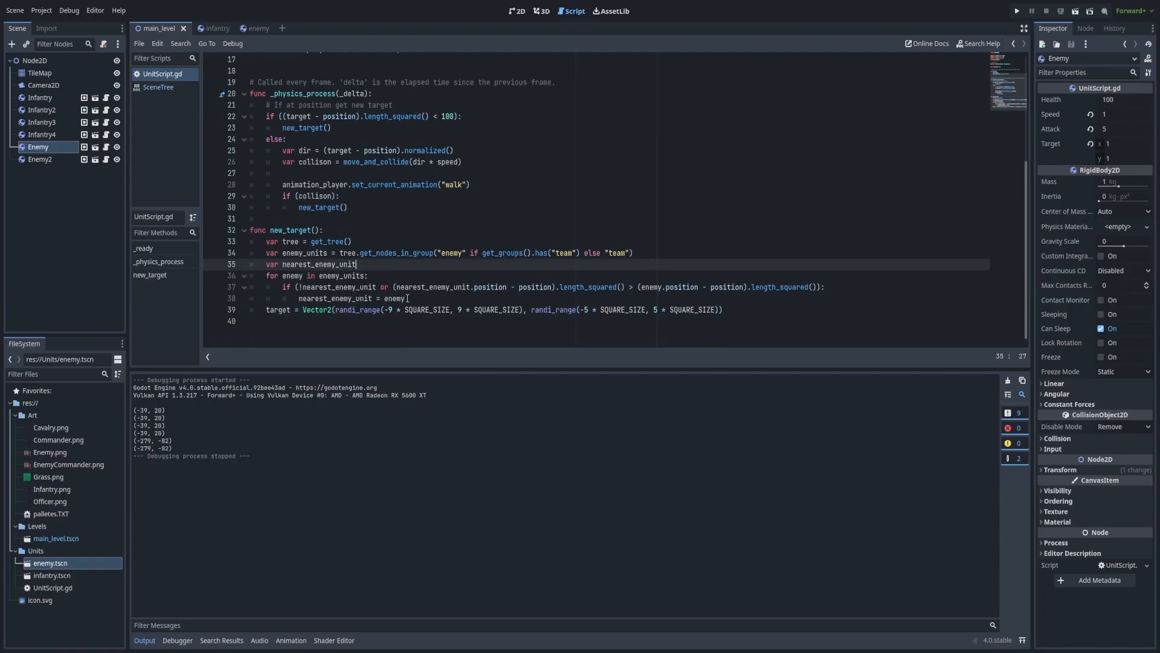
# - Browse the KinematicCollision2D documentation listing get_collider and other methods
pyautogui.scroll(3)
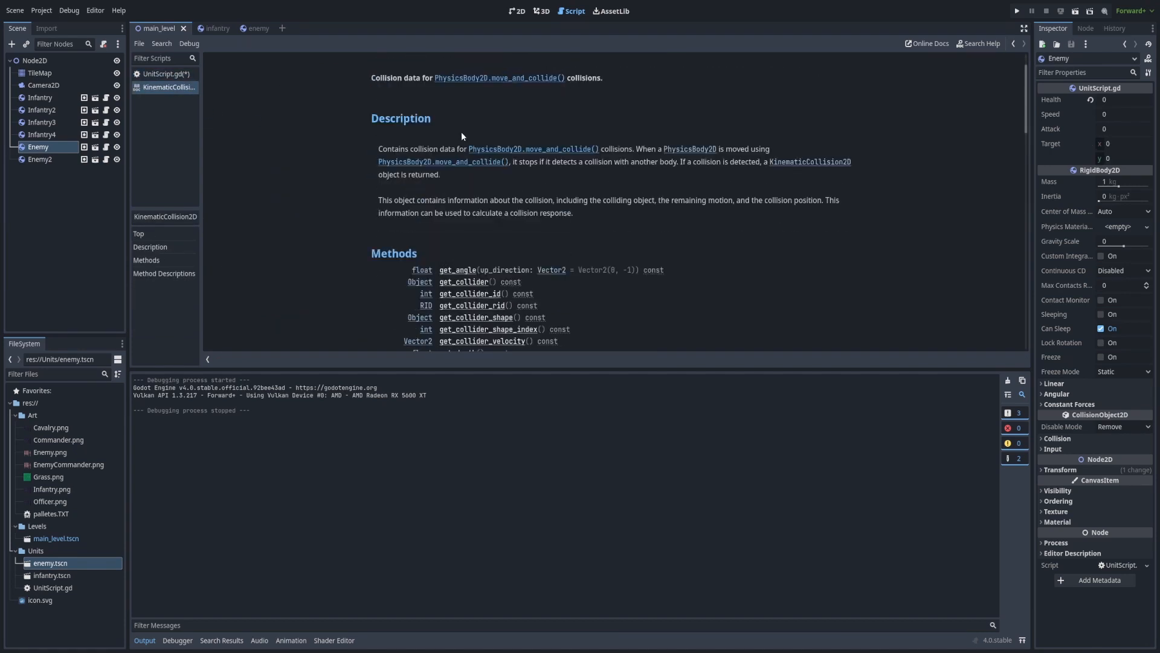
# - Add an unfinished if checking collison.get_collider() before the elif that calls new_target()
pyautogui.scroll(-3)
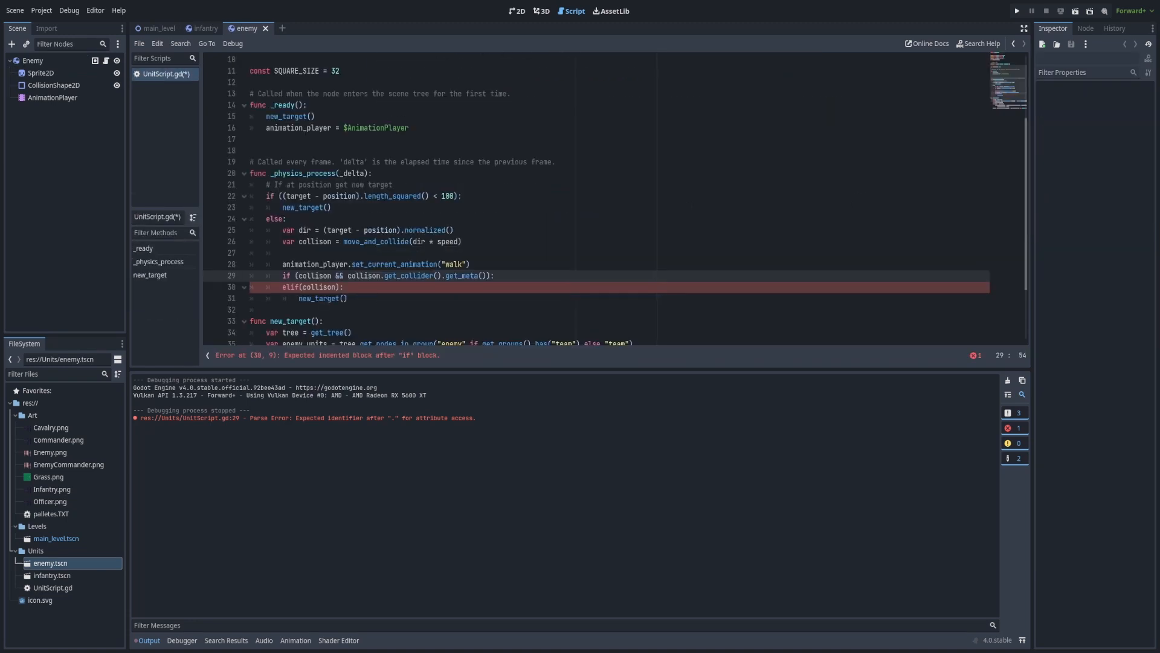
# - Store collison.get_collider() as enemy, check its team group, add take_damage(), and run the armies
pyautogui.write('var enemy = collison.get')
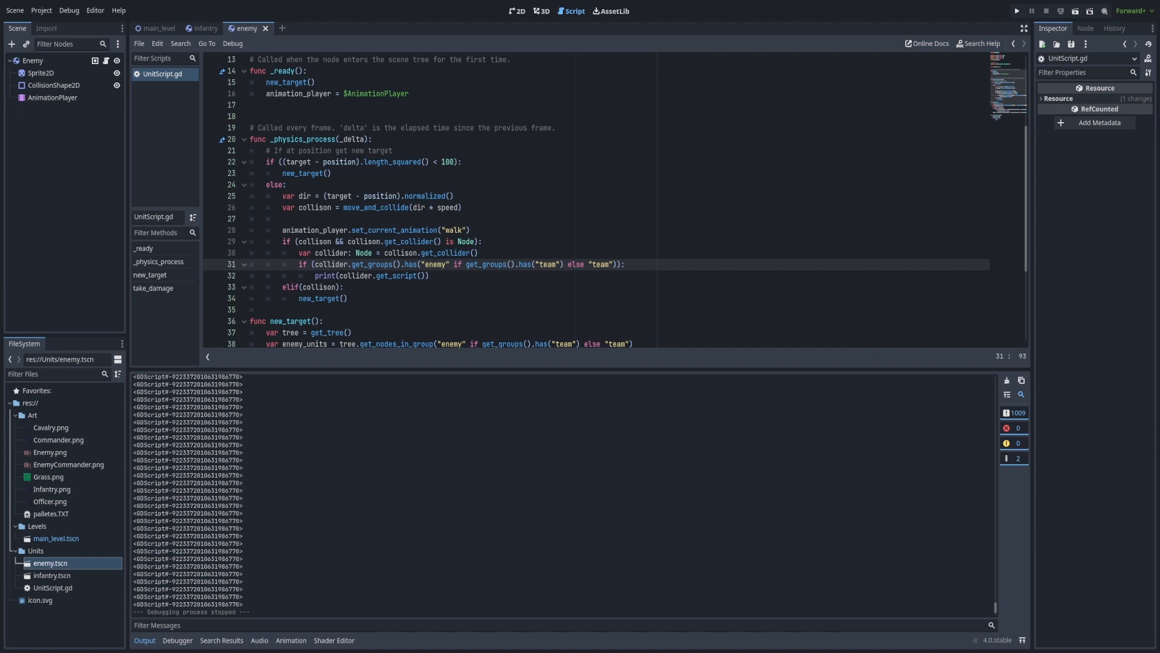
pyautogui.click(1016, 11)
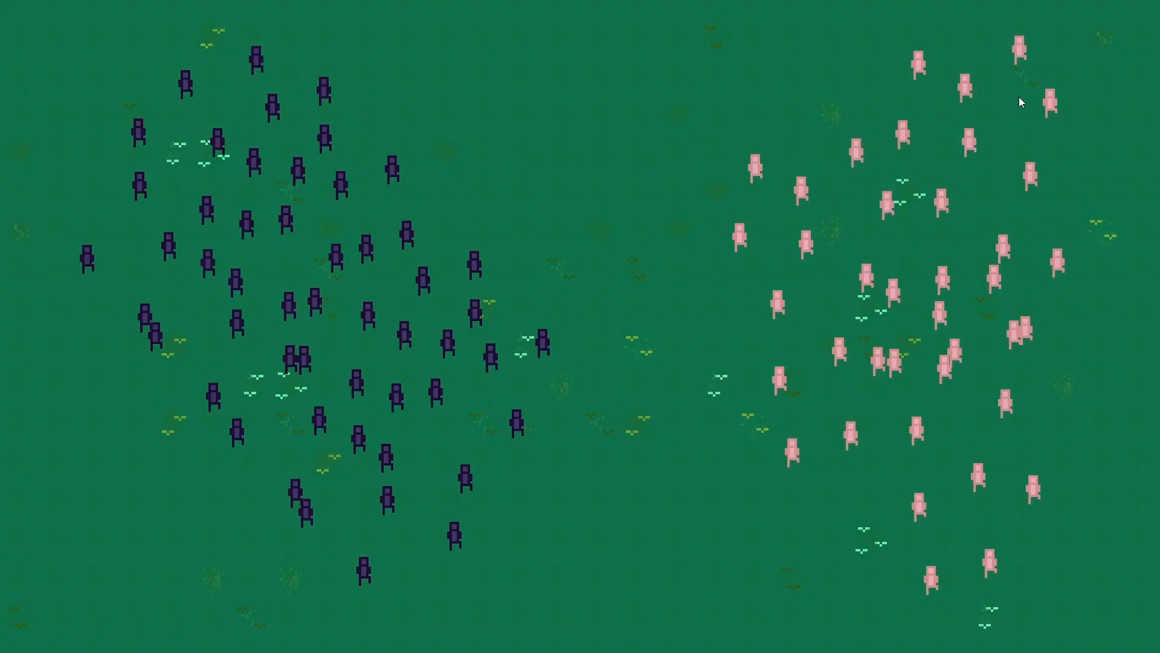